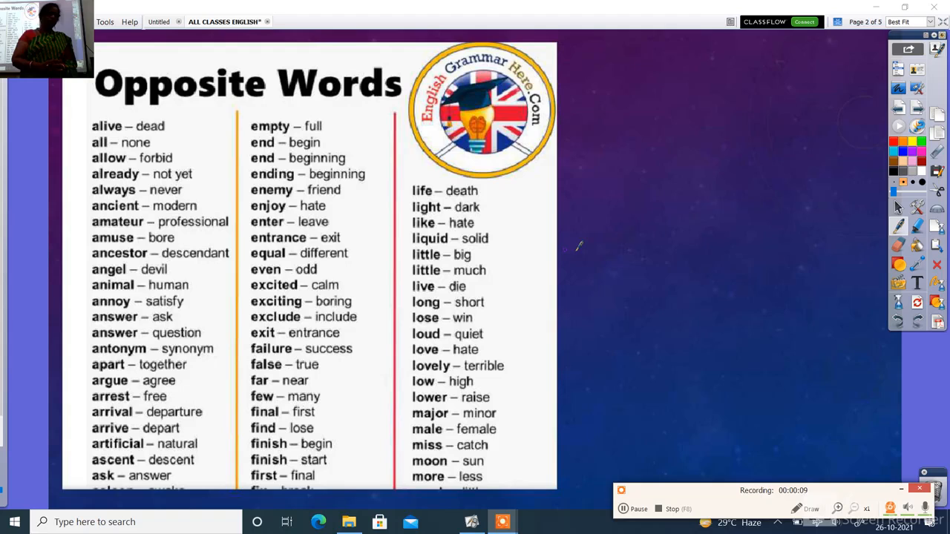
mouse_move(685, 361)
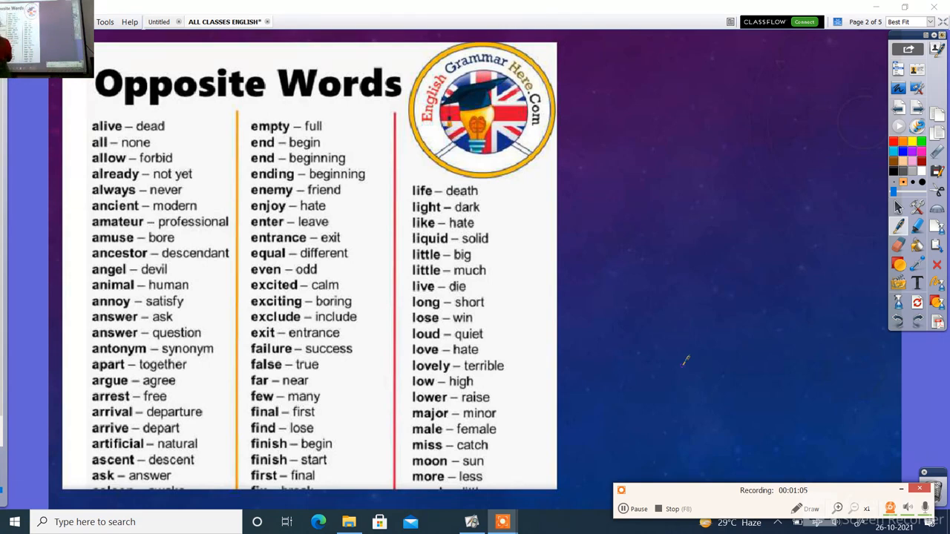
Tick the pairs alive, all – none, allow – forbid, already and always in purple.
drag(74, 126, 95, 116)
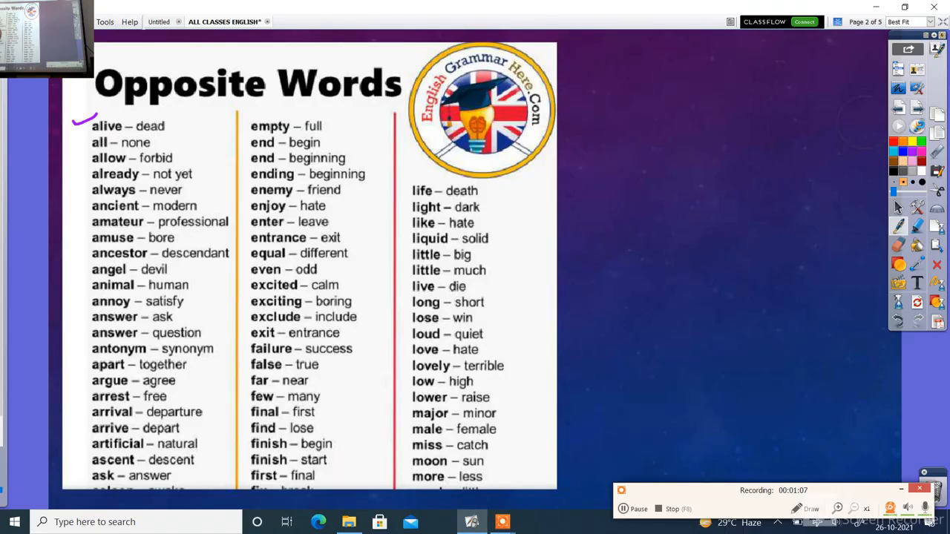
drag(71, 130, 86, 146)
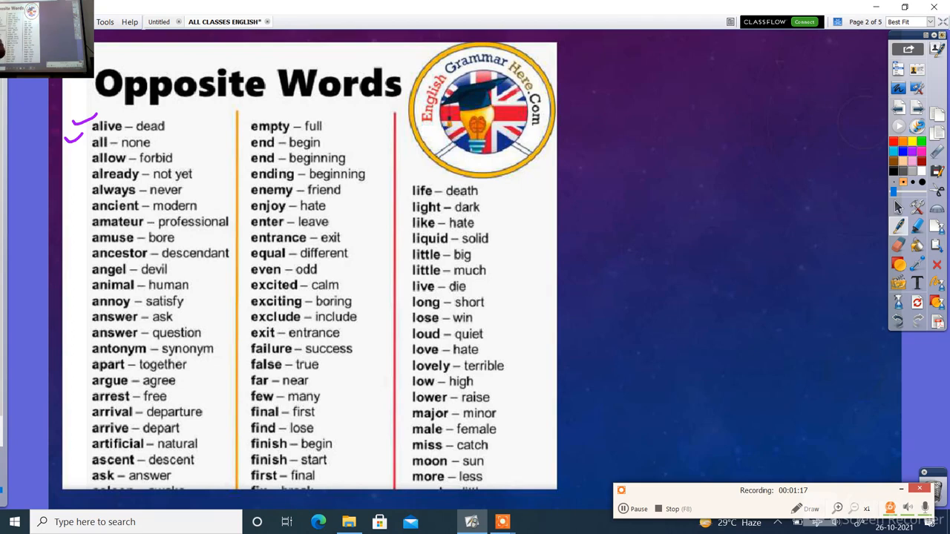
drag(62, 163, 82, 155)
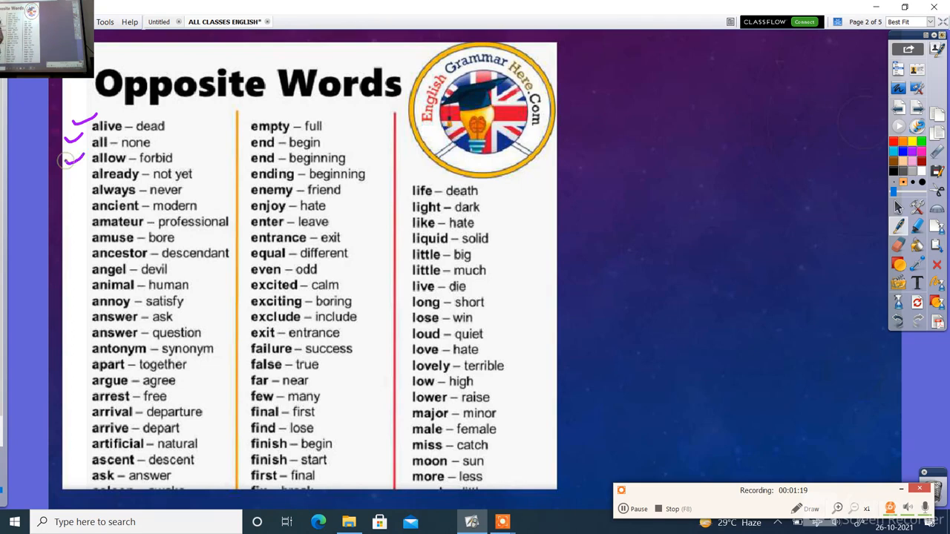
drag(67, 171, 82, 166)
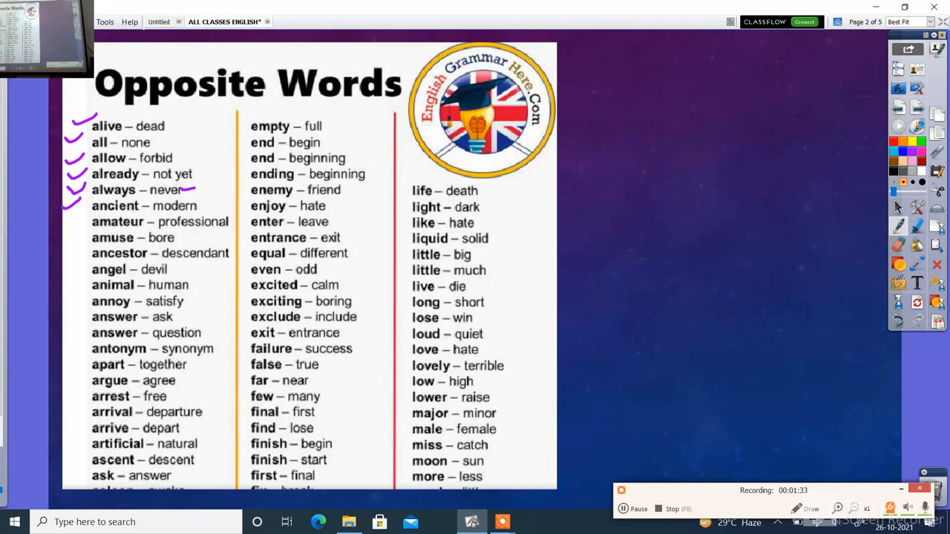
Tick amuse – bore through answer and underline the opposites never, devil and human.
drag(67, 239, 87, 236)
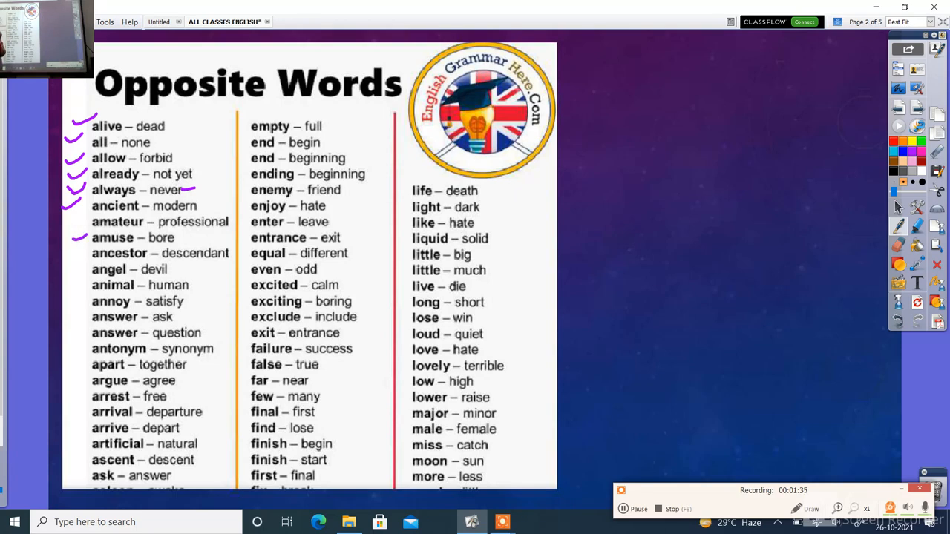
click(74, 269)
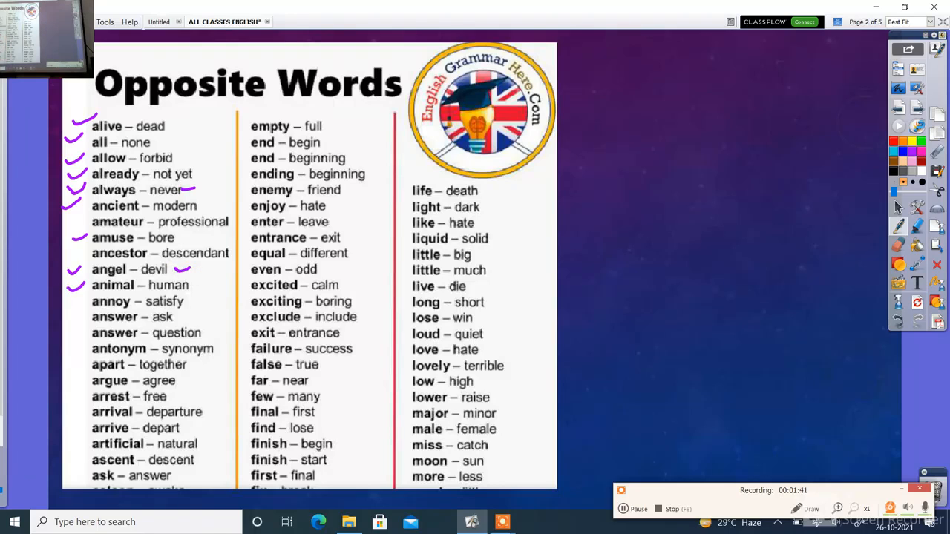
drag(193, 287, 220, 282)
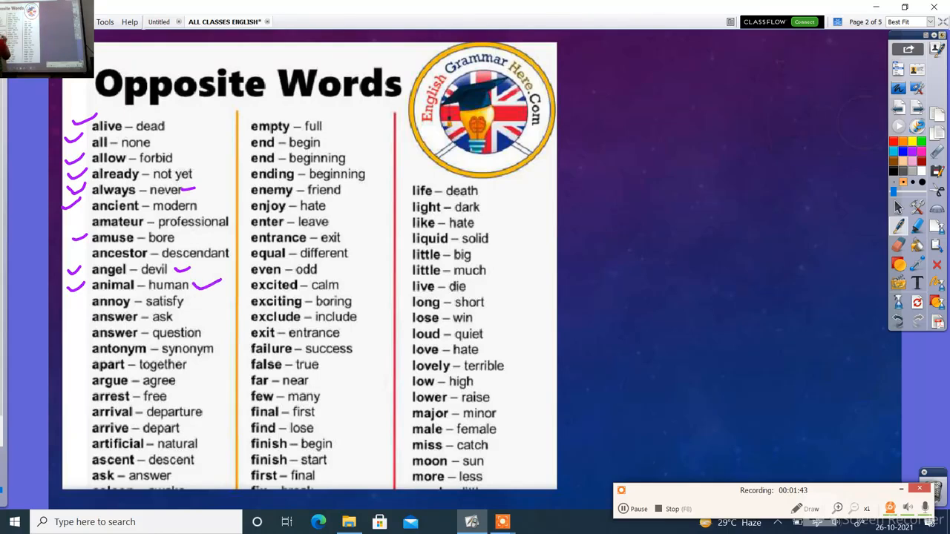
drag(60, 324, 77, 315)
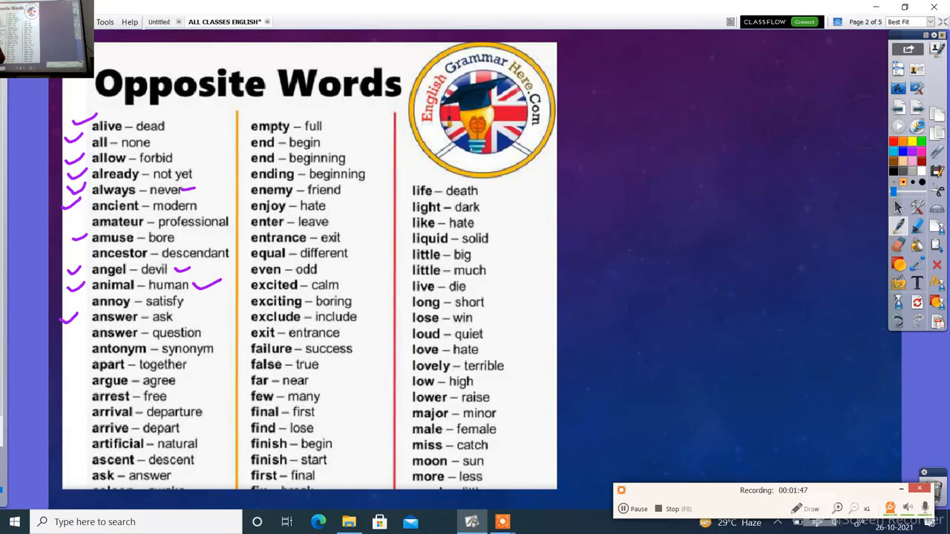
Tick the pairs from answer – question through antonym, arrival and artificial – natural to ask – answer.
drag(175, 324, 190, 315)
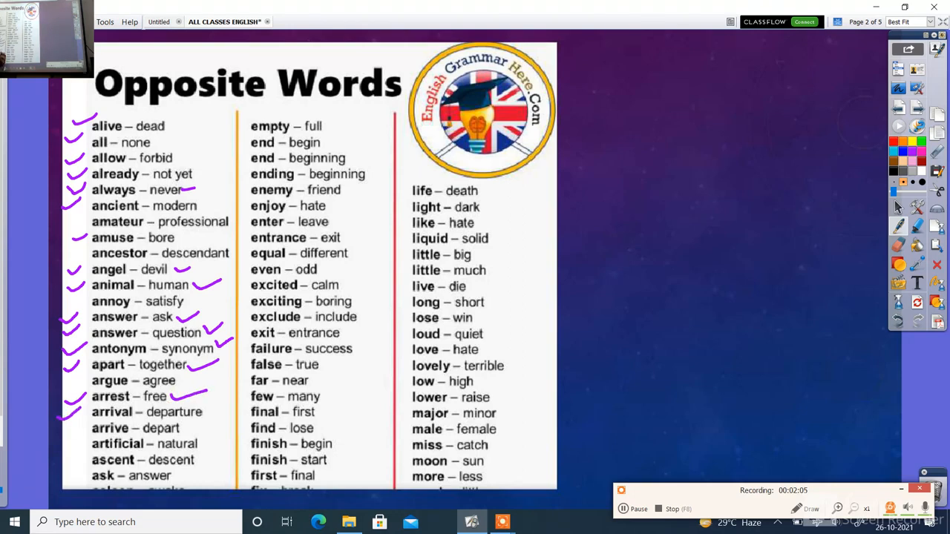
drag(196, 412, 226, 403)
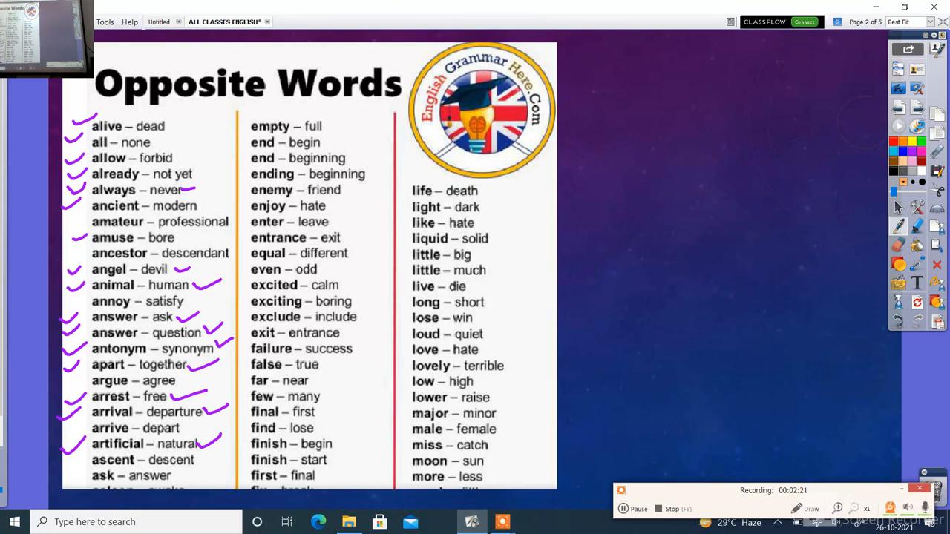
drag(62, 478, 89, 460)
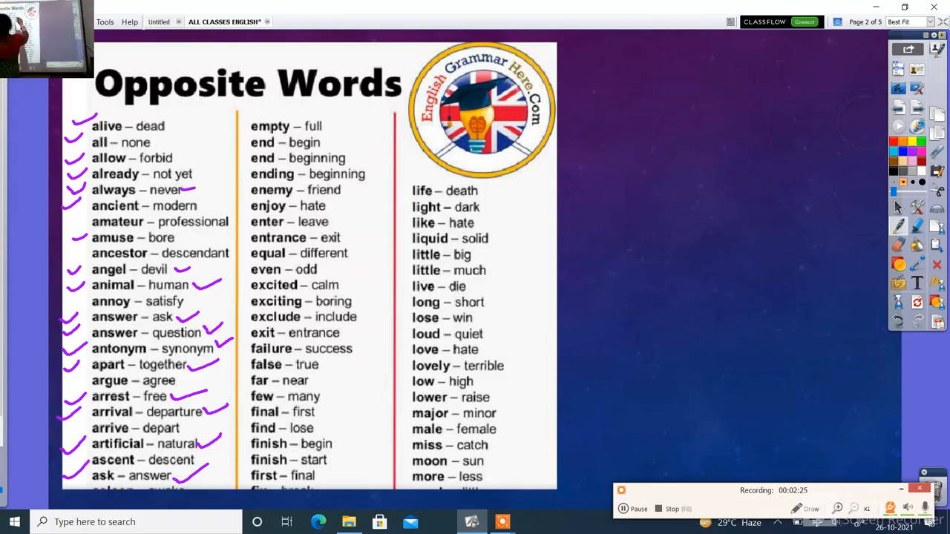
Tick ascent – descent and ask – answer, the second-column pairs, and the first third-column pairs.
drag(239, 122, 256, 107)
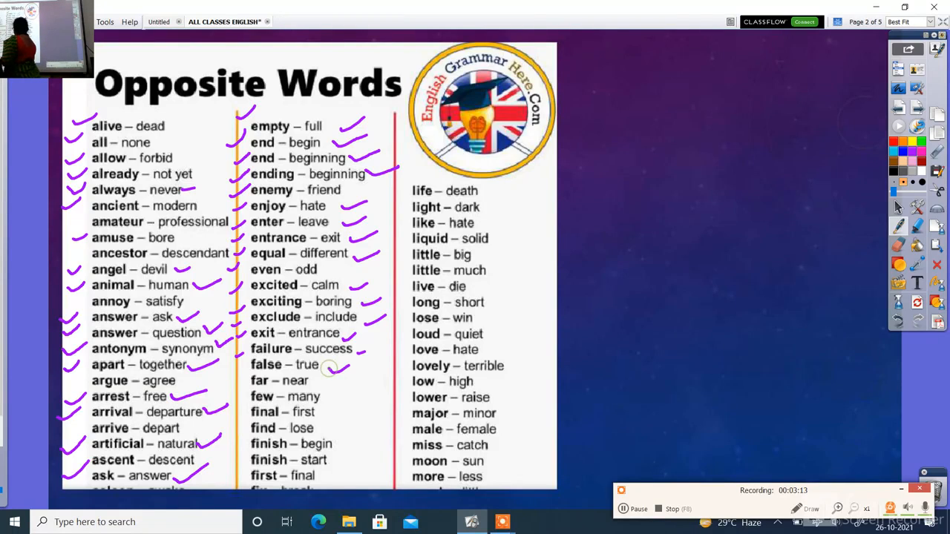
drag(319, 374, 344, 383)
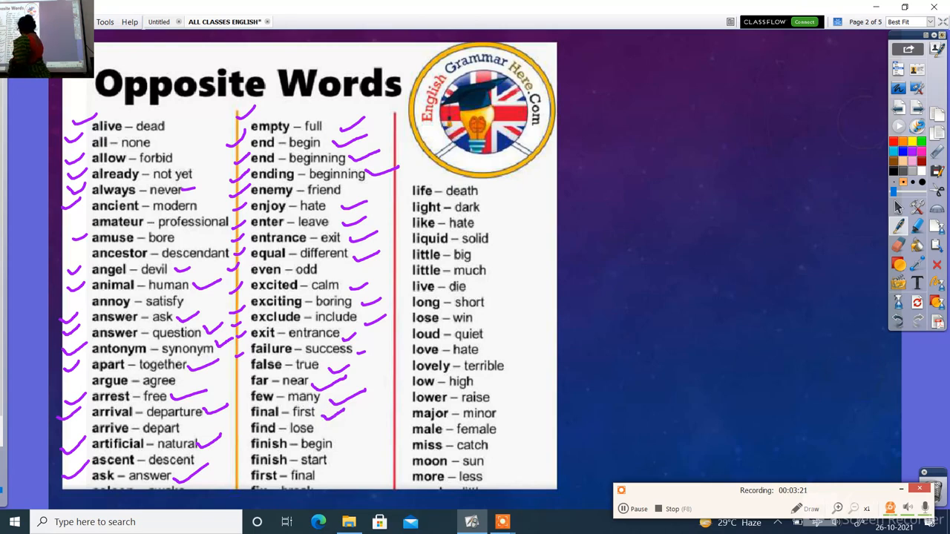
drag(319, 430, 360, 453)
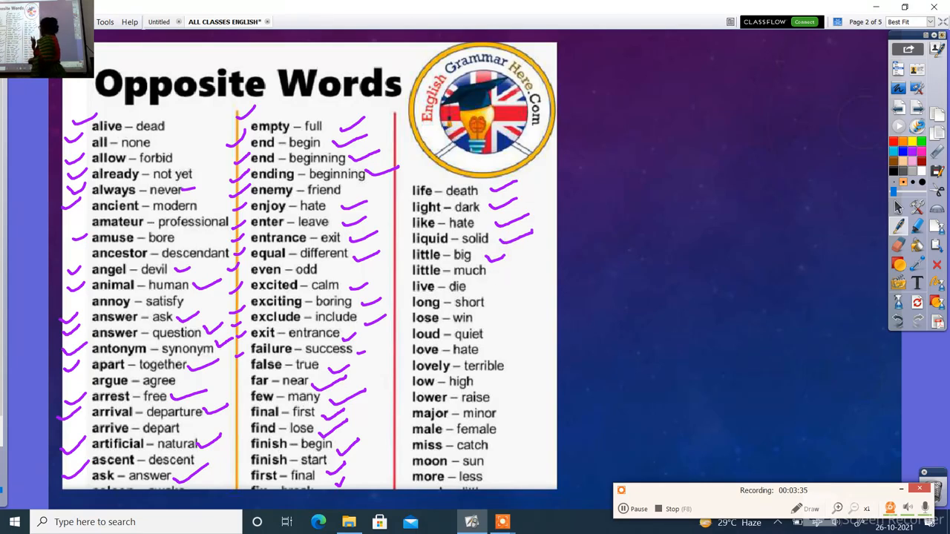
drag(493, 276, 529, 267)
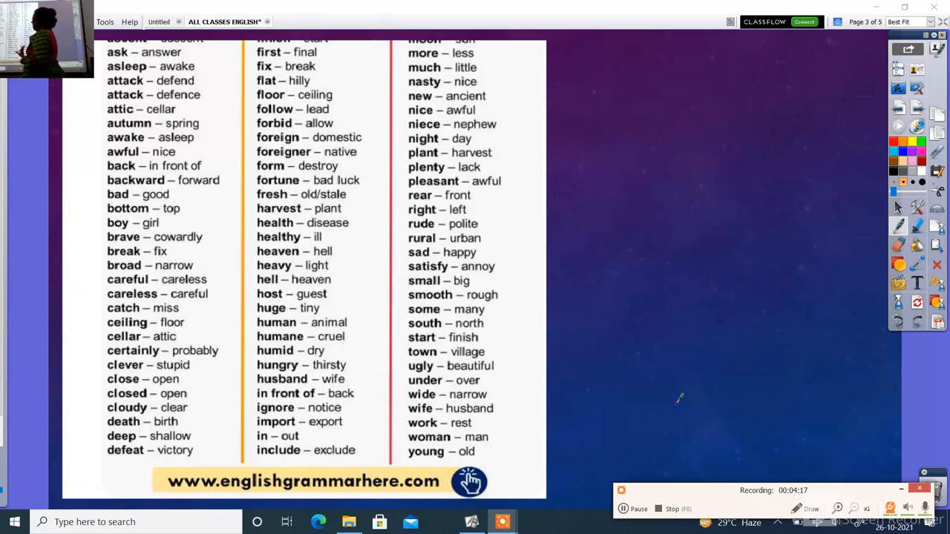
Go to the next page, landing on the Hindi article-rules grammar page.
click(867, 22)
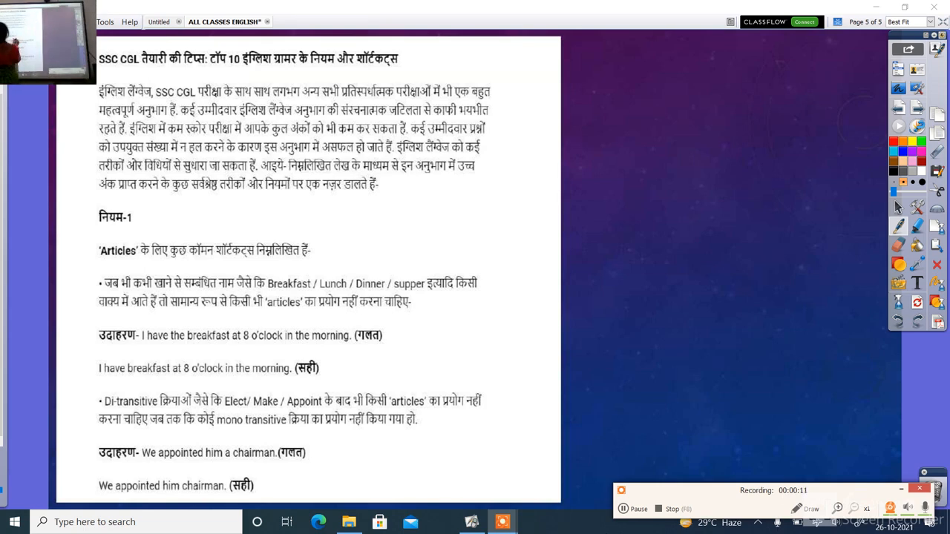
Underline Breakfast, Lunch, Dinner and the rule's key words, and circle 'the' in the wrong example.
drag(267, 273, 430, 273)
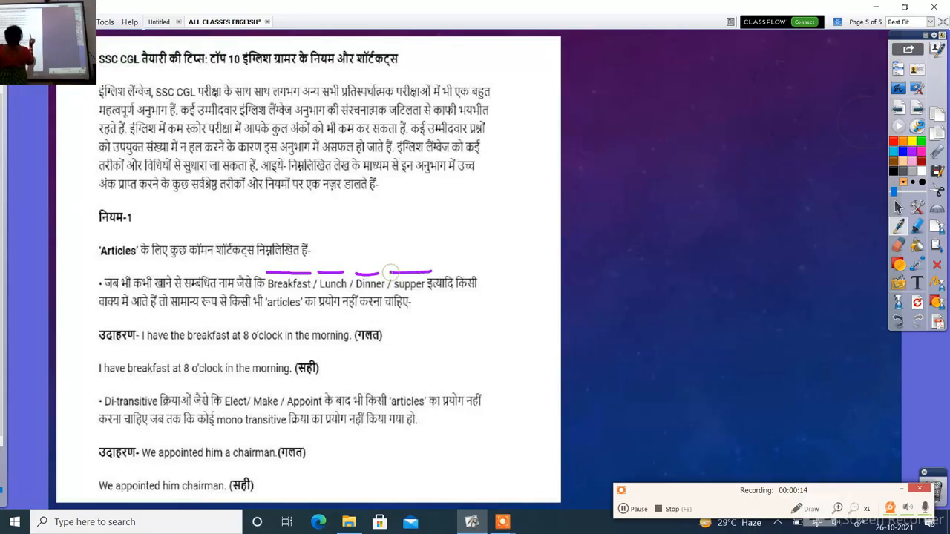
drag(86, 309, 196, 309)
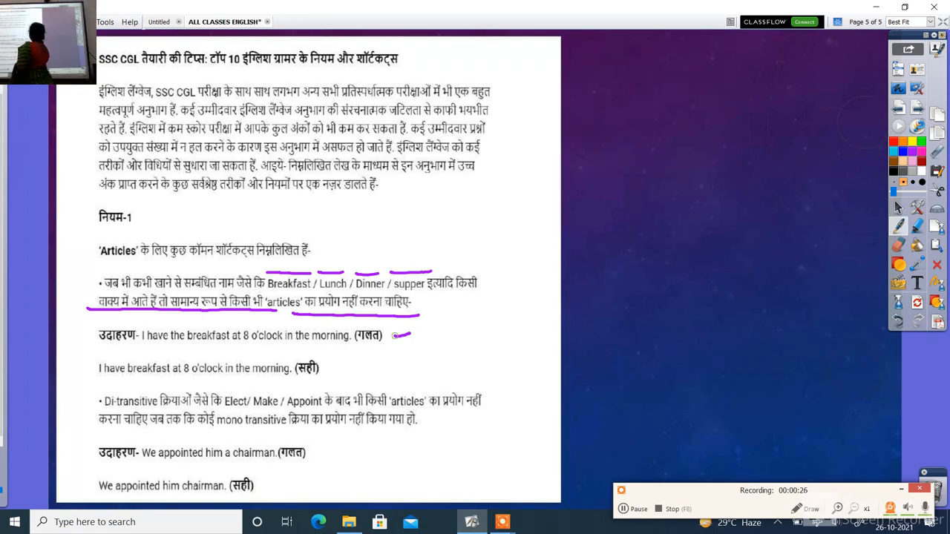
drag(395, 336, 416, 340)
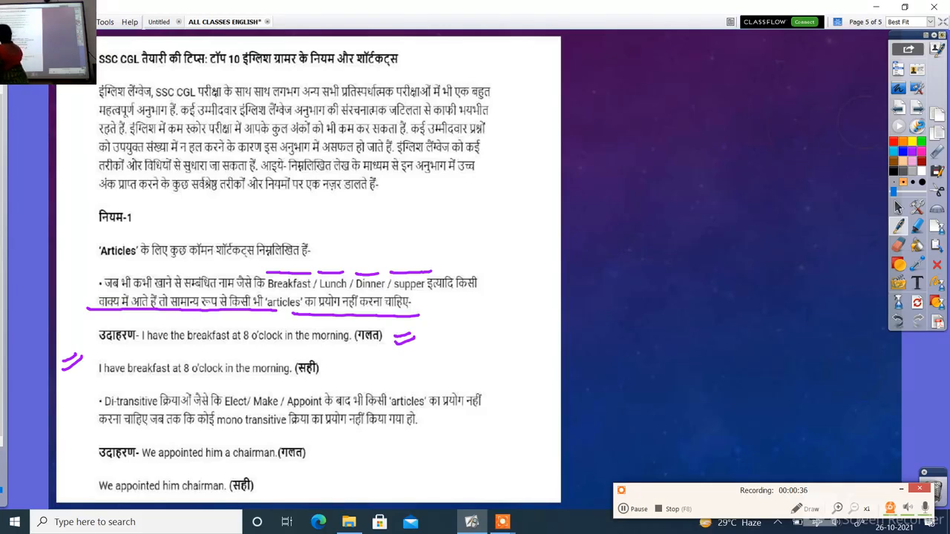
drag(160, 333, 185, 332)
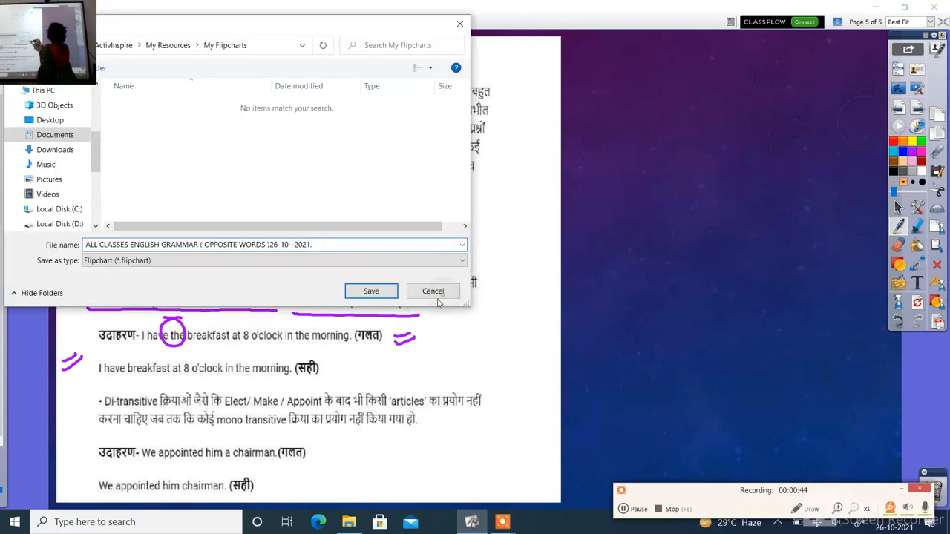
Cancel the Save As dialog to return to the article rules page.
click(434, 291)
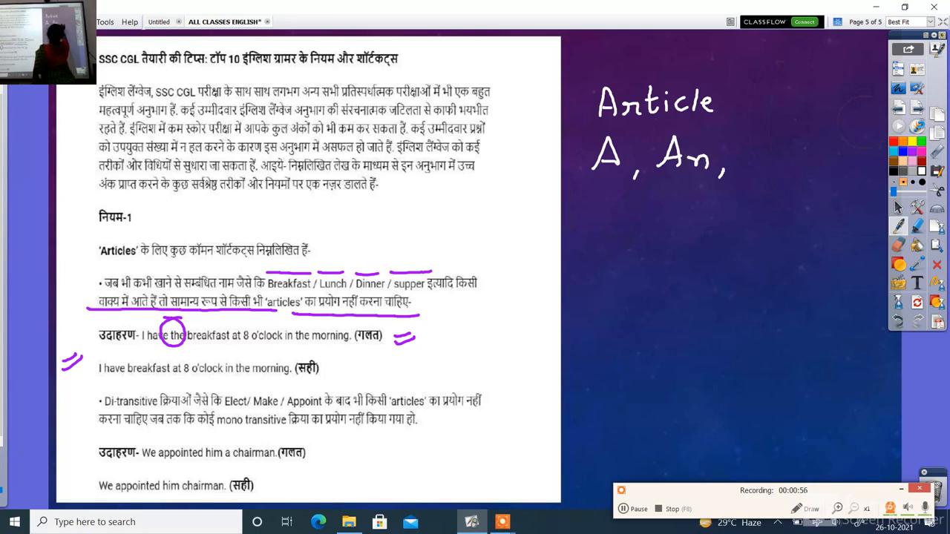
Handwrite 'Article A, An, The' with examples A = a, An = An Orange, The = The Car.
drag(735, 156, 799, 155)
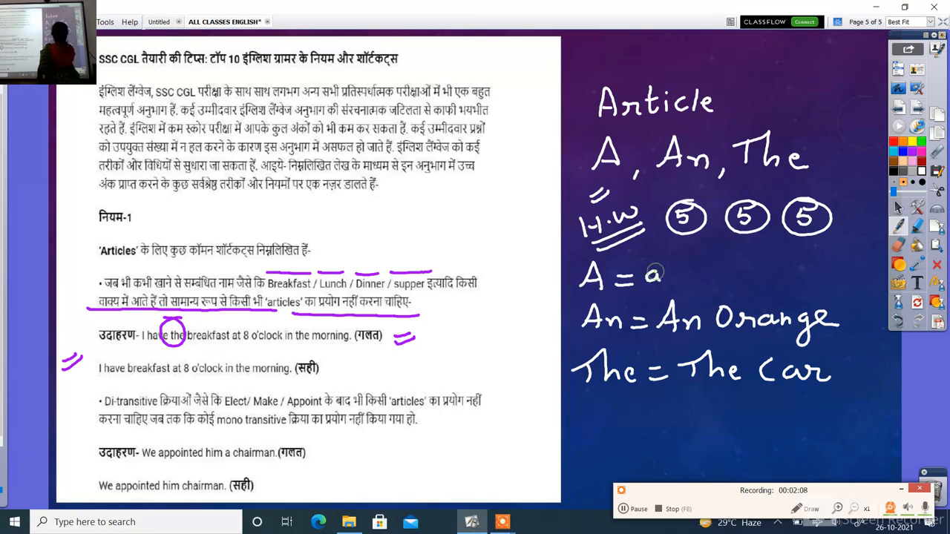
Write 'apple, aeroplane' after A =, circle An, and start a new 'An =' example line.
text(apple, aeroplane)
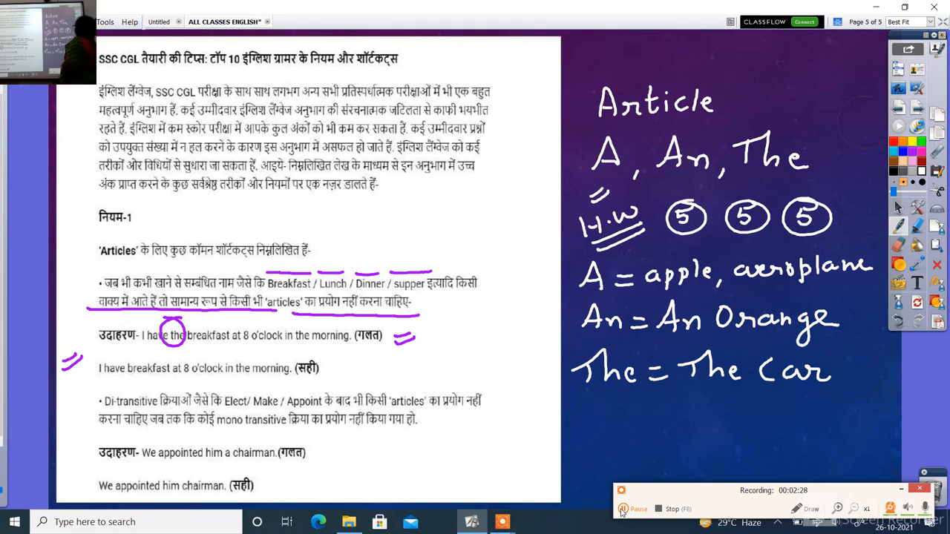
drag(576, 319, 626, 319)
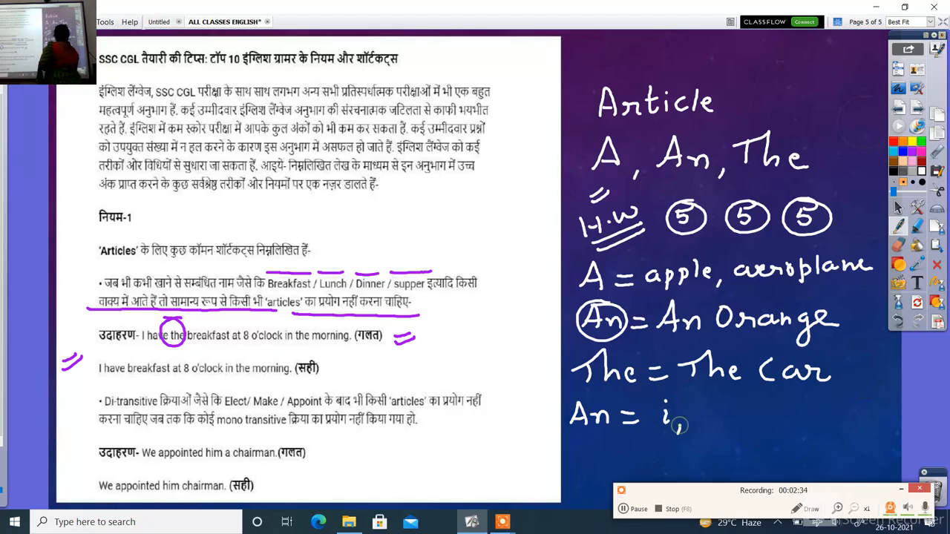
drag(653, 419, 675, 423)
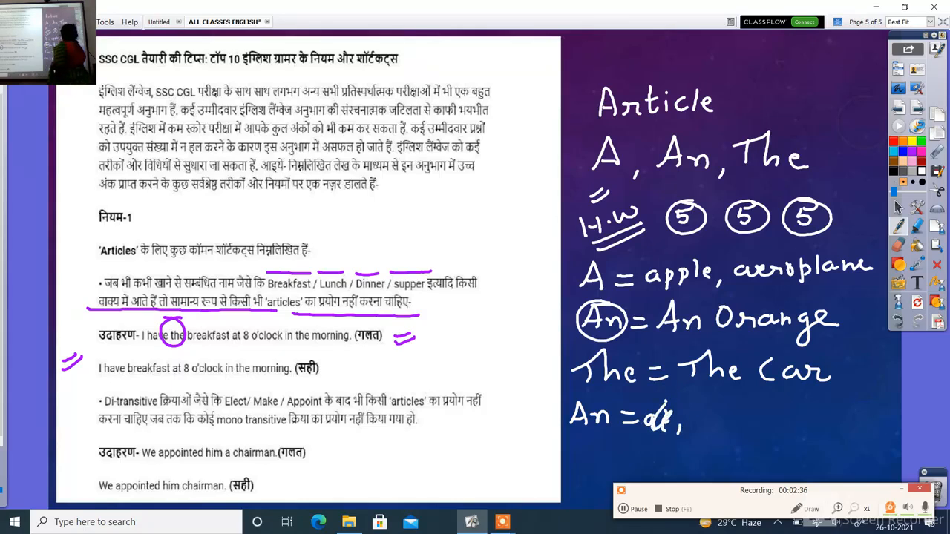